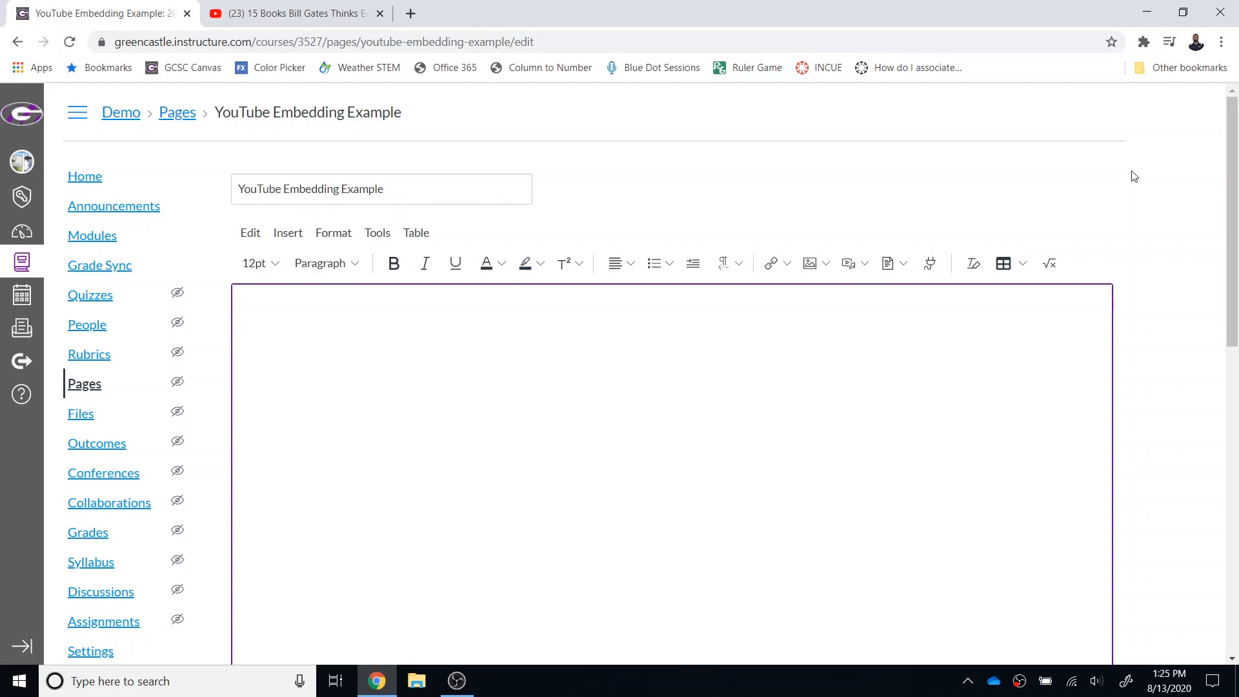
pyautogui.moveTo(930, 263)
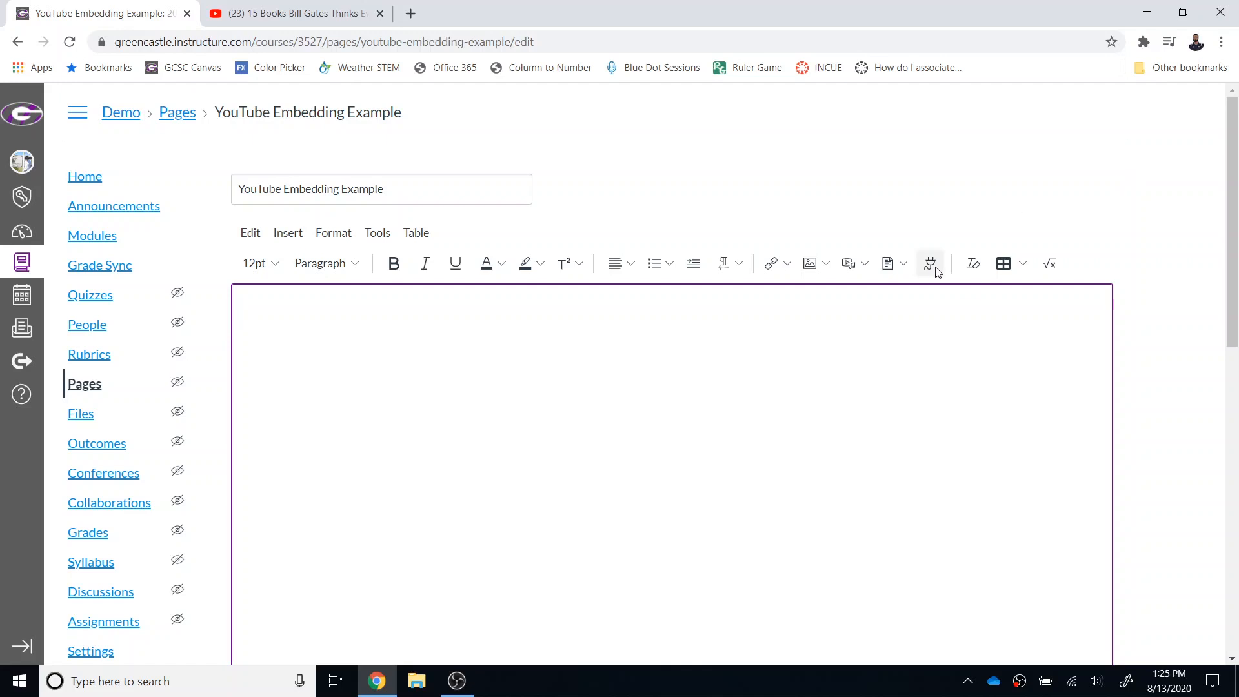
pyautogui.moveTo(930, 263)
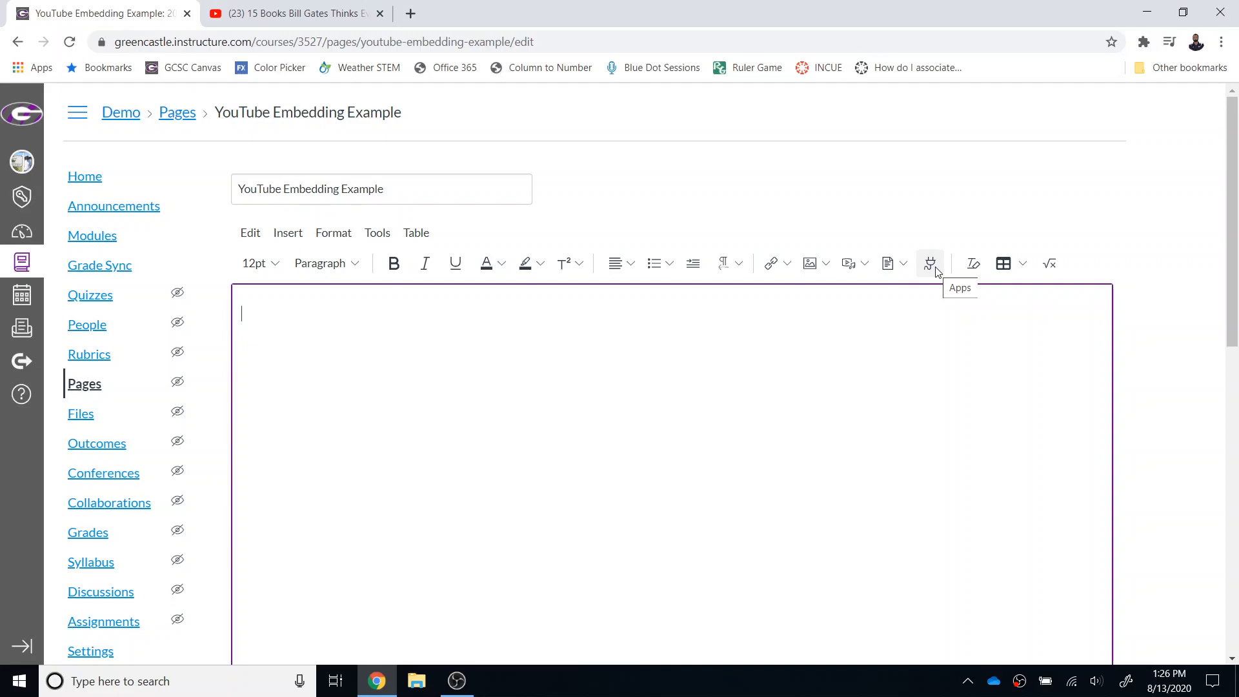
pyautogui.moveTo(930, 263)
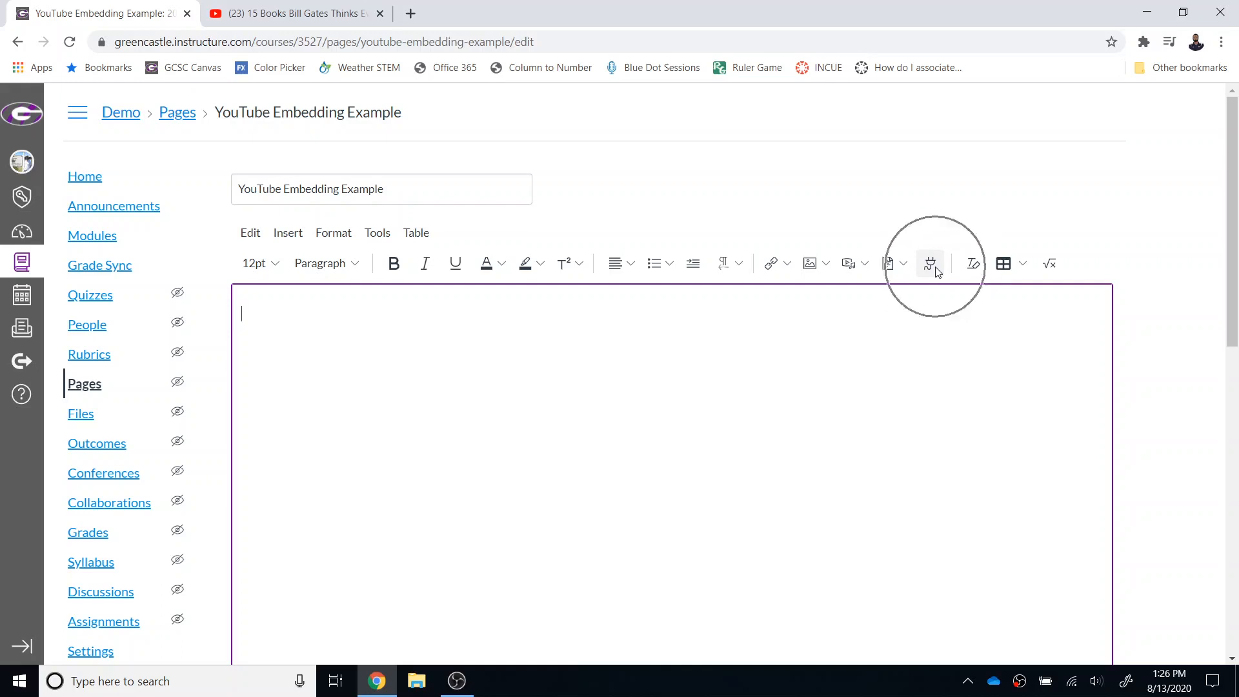
# Step: Choose the YouTube app from the editor's Apps list to get its video search dialog
pyautogui.click(930, 263)
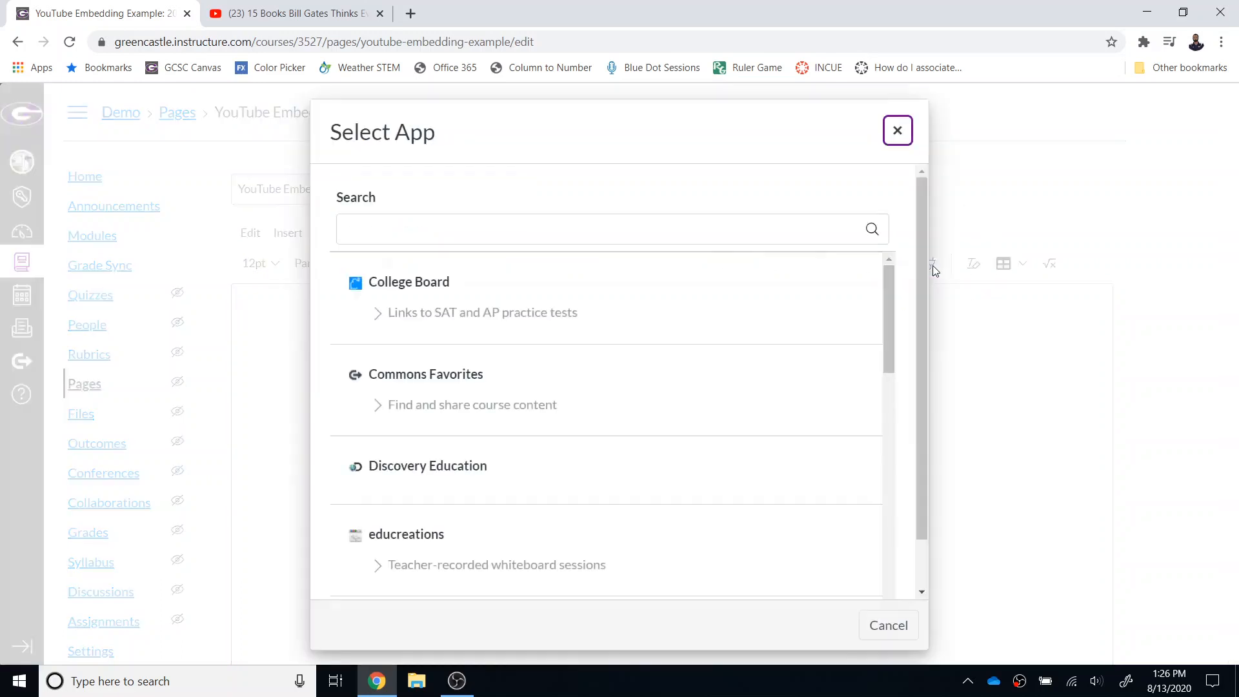
pyautogui.scroll(-3)
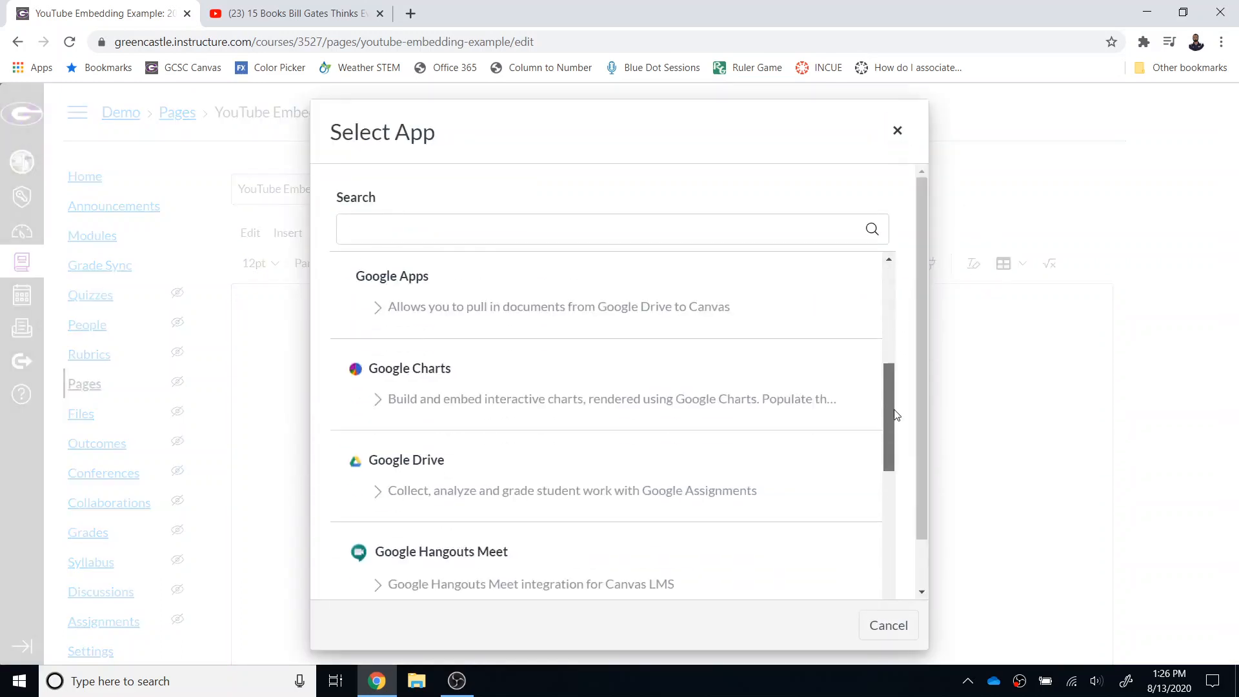
pyautogui.scroll(-3)
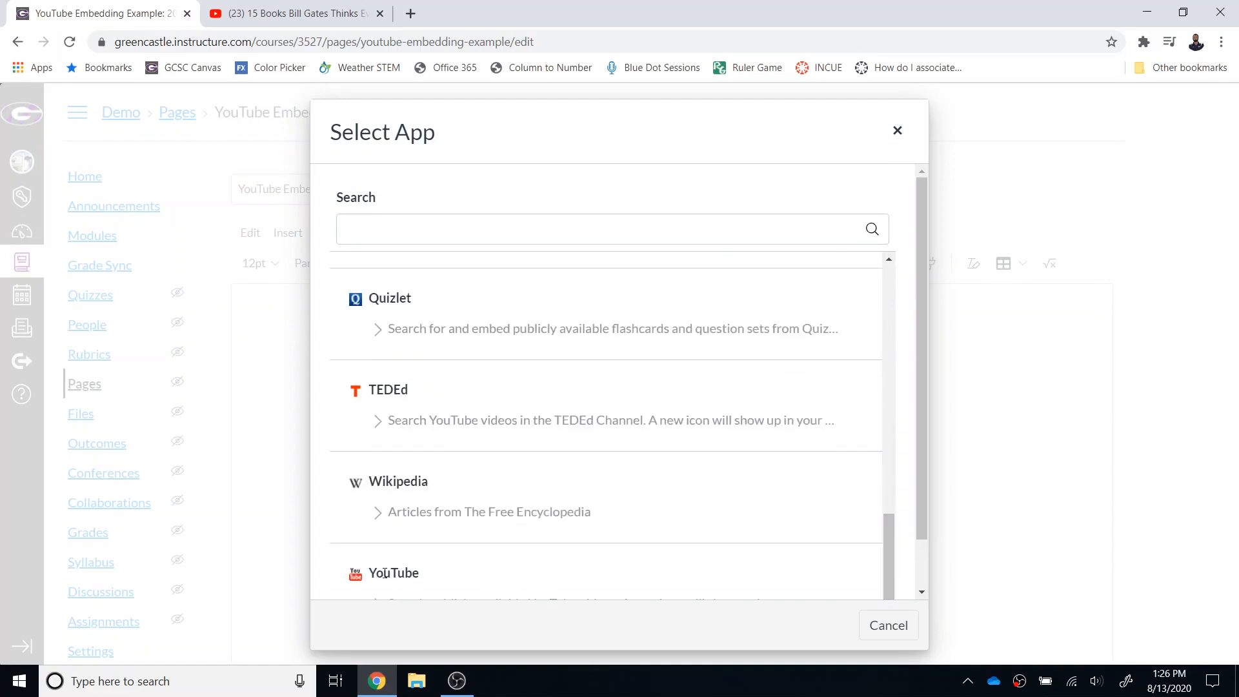
pyautogui.click(393, 573)
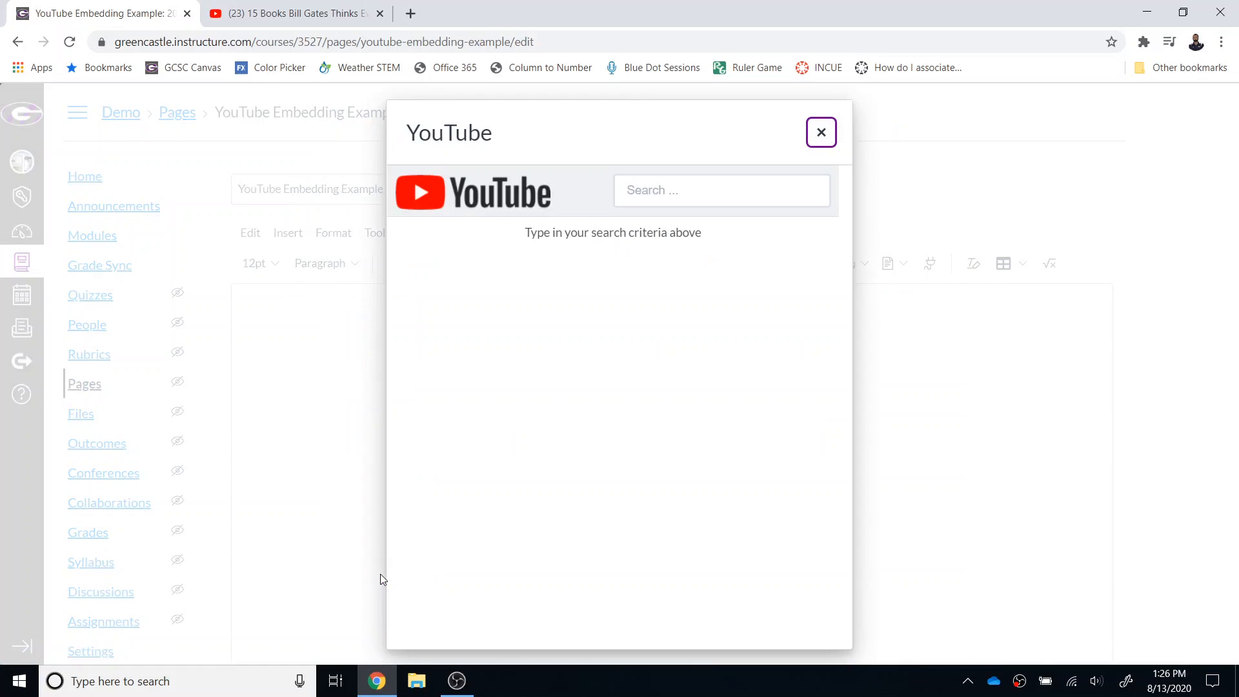
# Step: Search YouTube for 'Khan Academy History' and embed the 'How did Russia begin' video
pyautogui.click(721, 190)
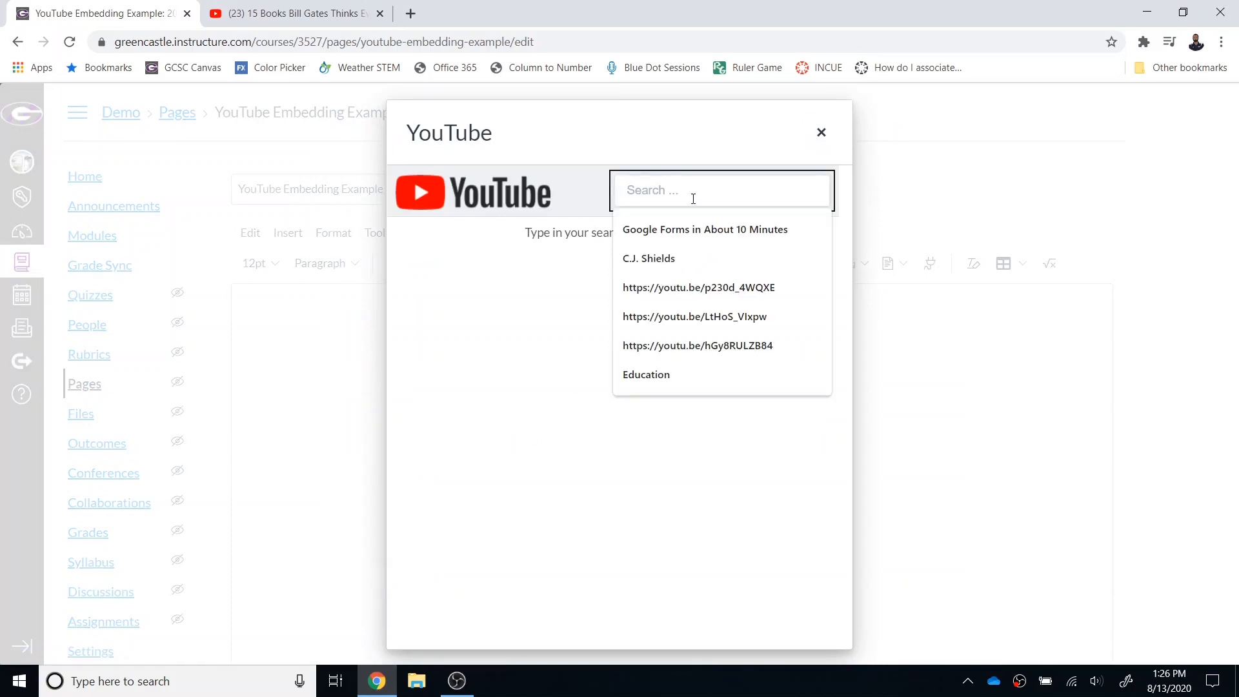
pyautogui.write('Khan Academy History')
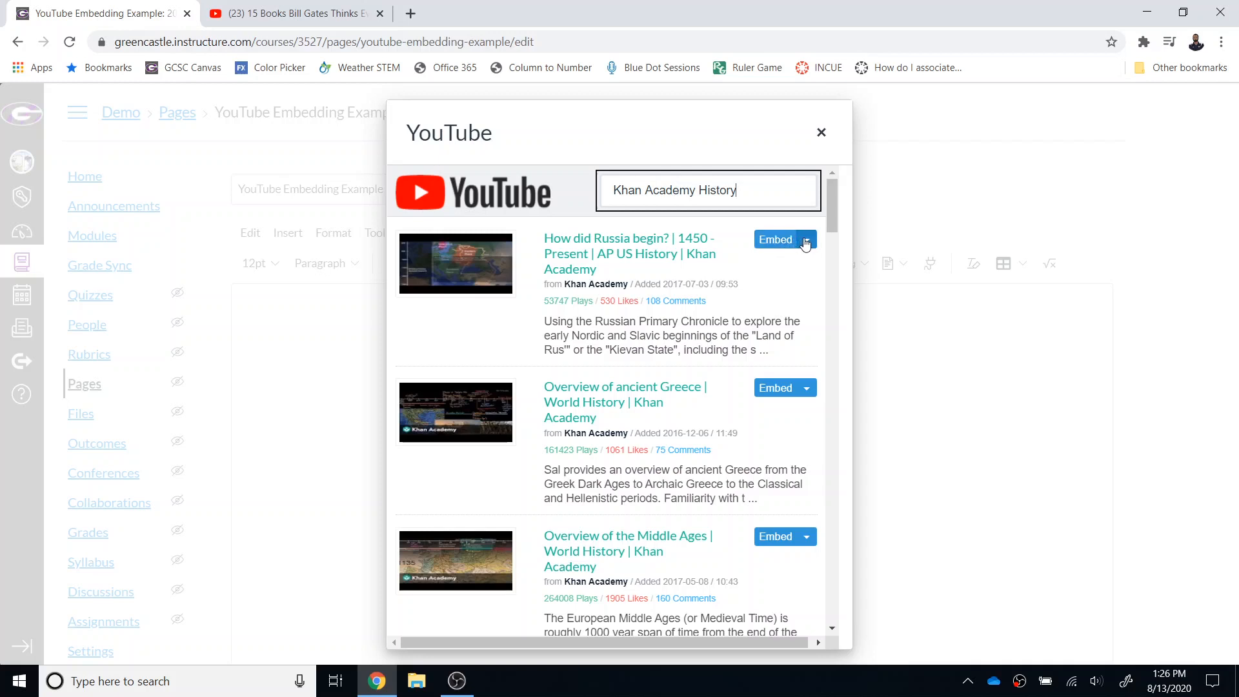
pyautogui.click(806, 242)
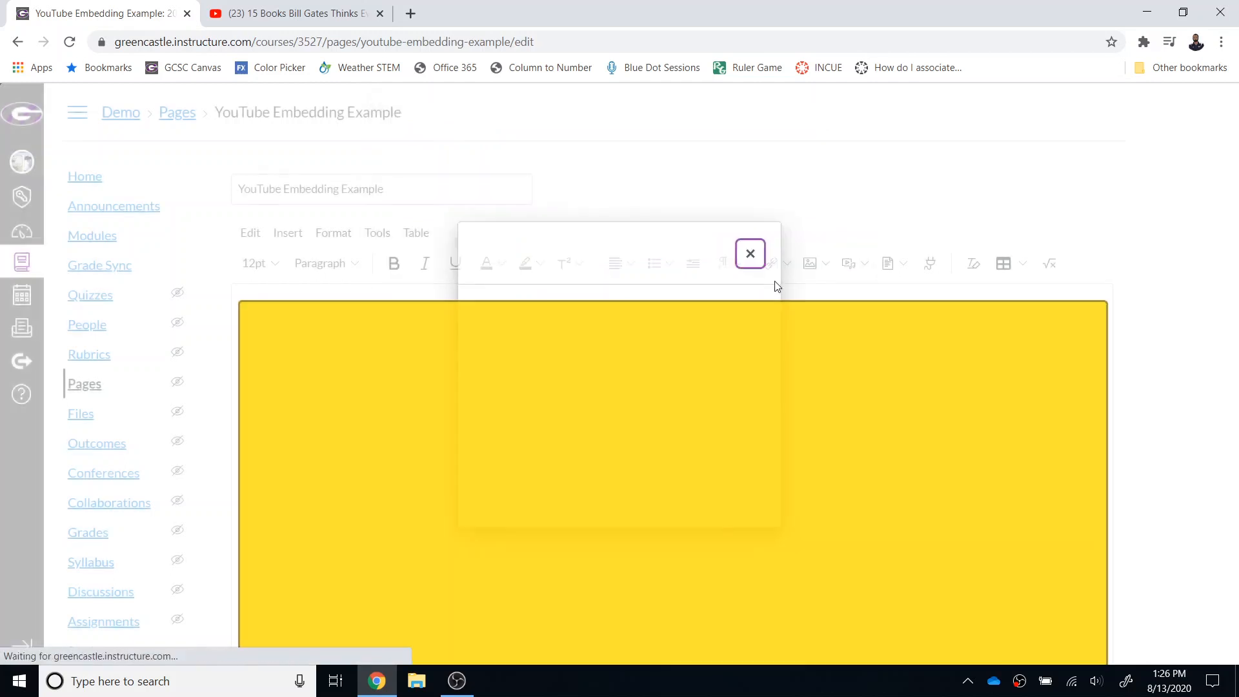
# Step: Close the leftover YouTube app window and switch to the Bill Gates books video
pyautogui.click(749, 253)
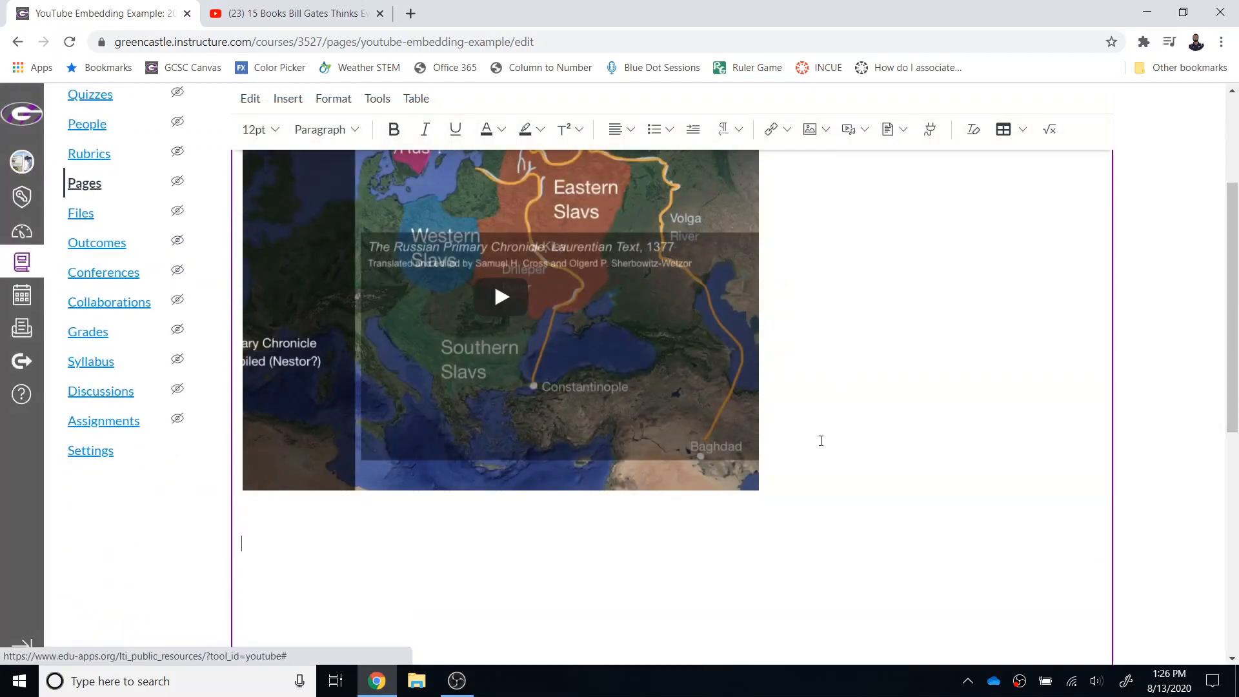
pyautogui.click(292, 14)
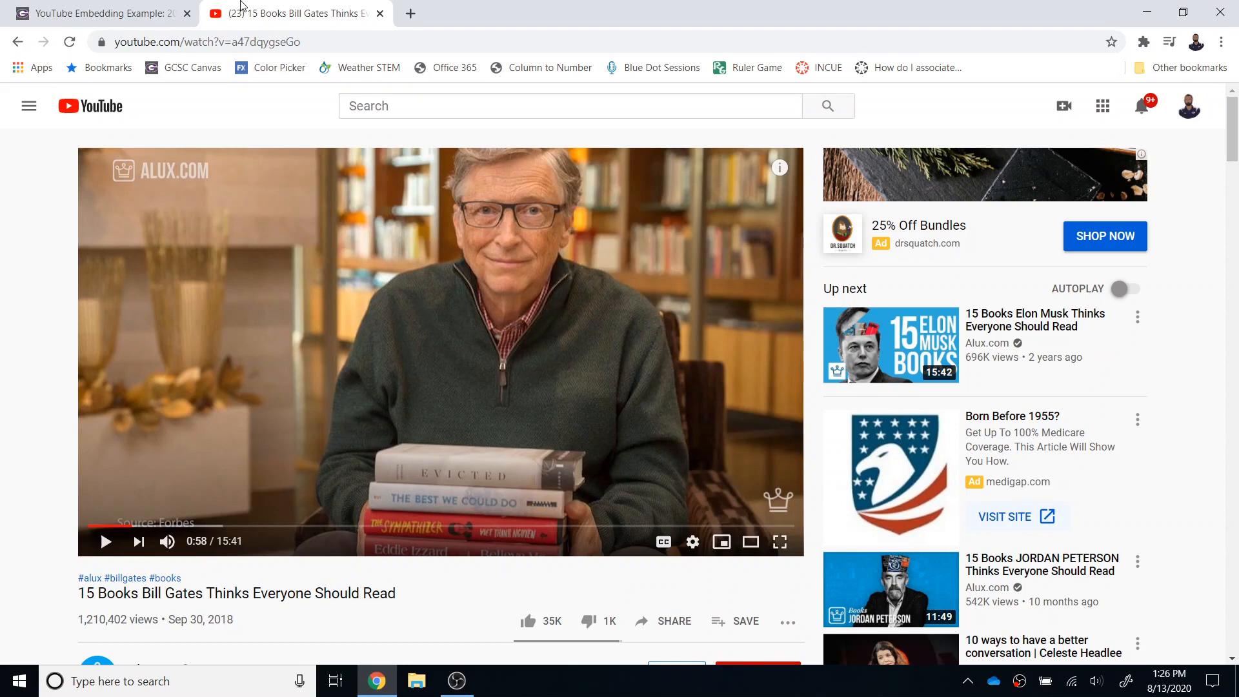
pyautogui.rightClick(421, 302)
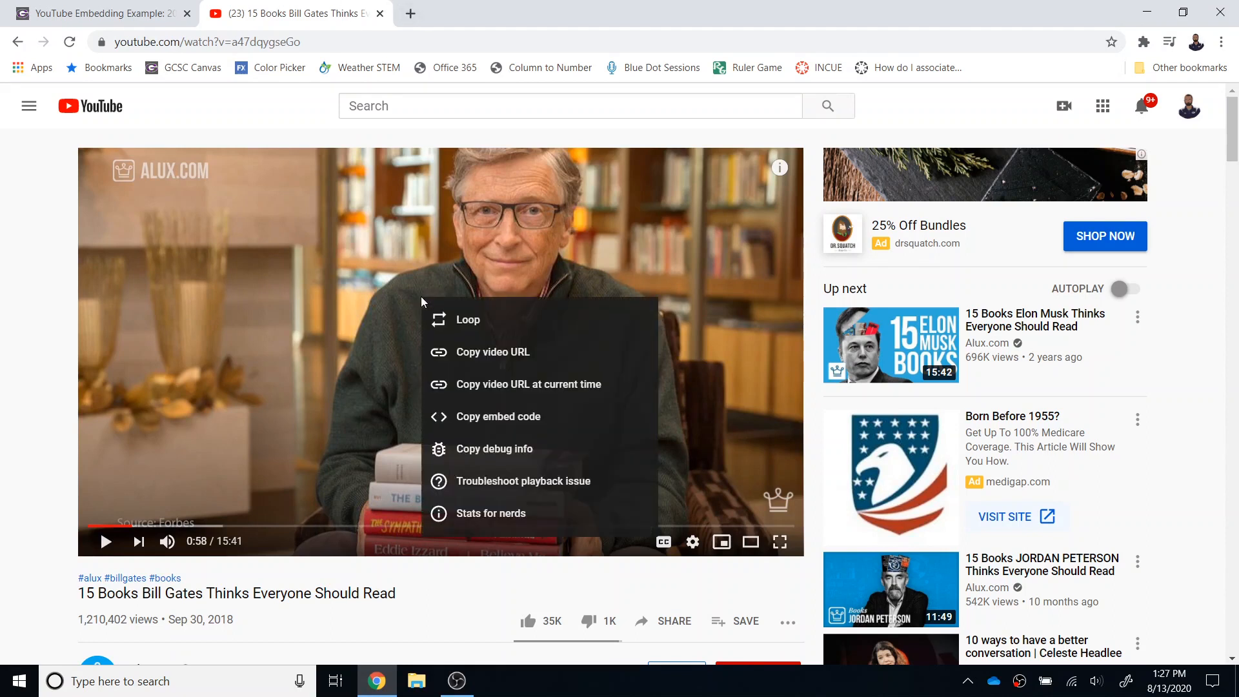
pyautogui.moveTo(469, 416)
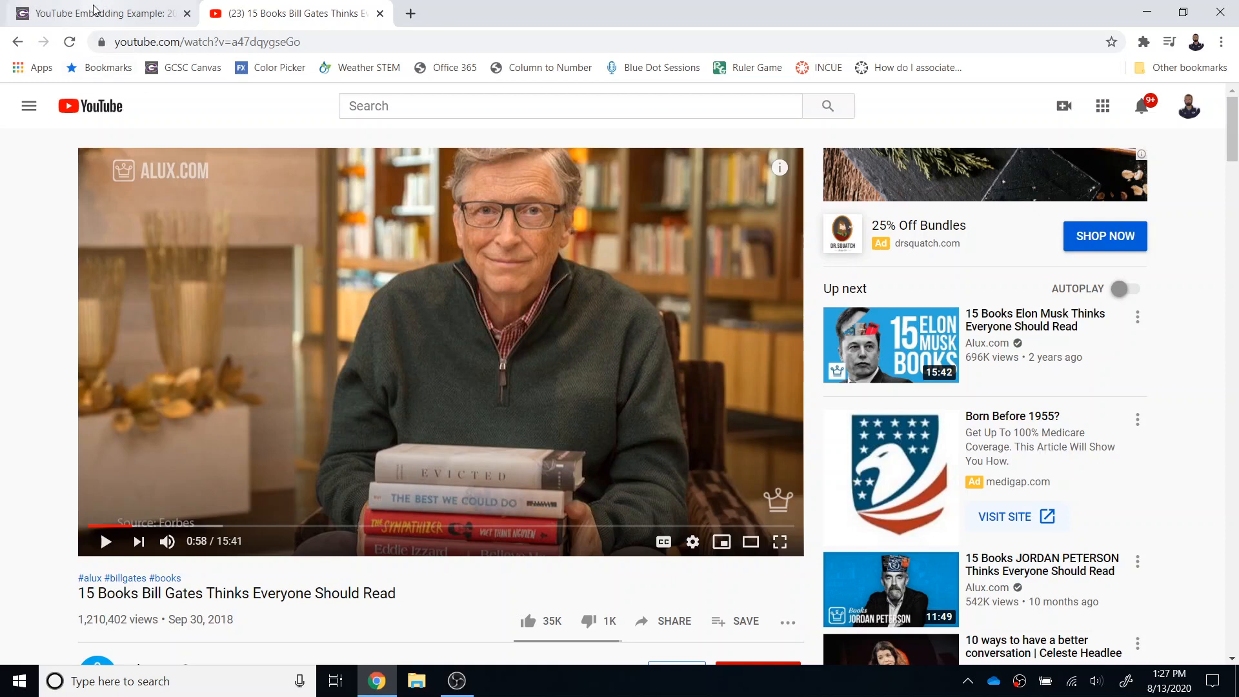
# Step: Back in the Canvas editor, start Upload/Record Media from the media toolbar menu
pyautogui.click(99, 13)
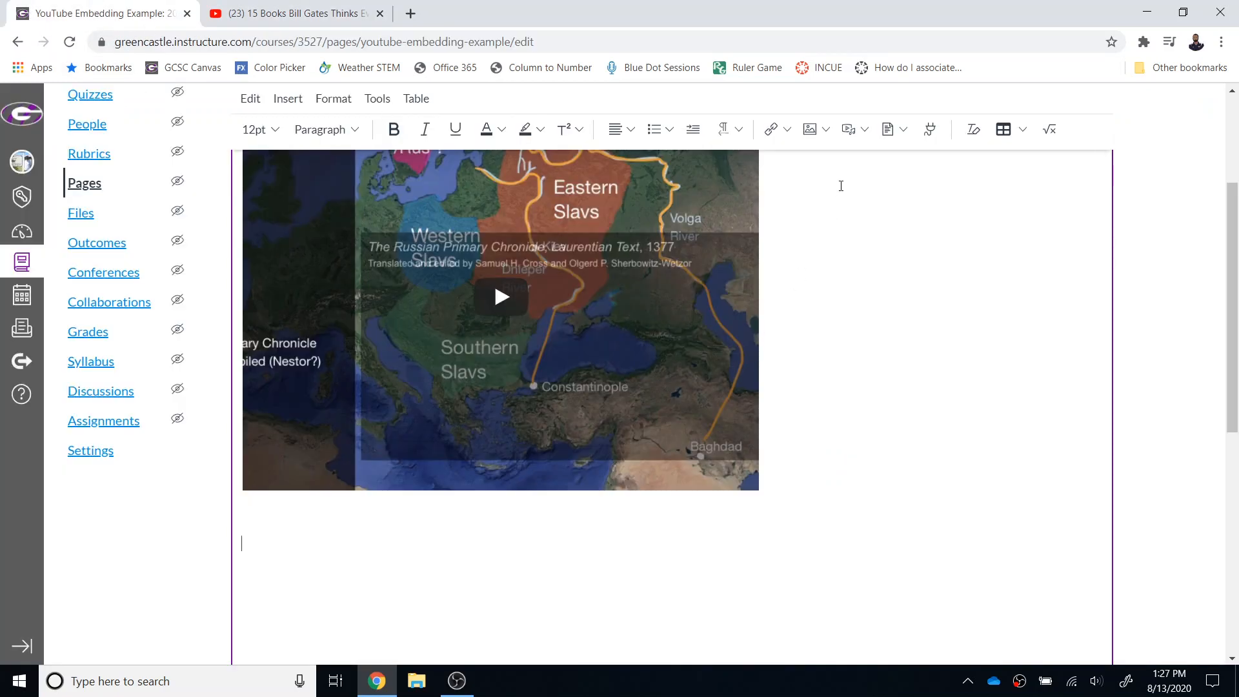
pyautogui.moveTo(848, 129)
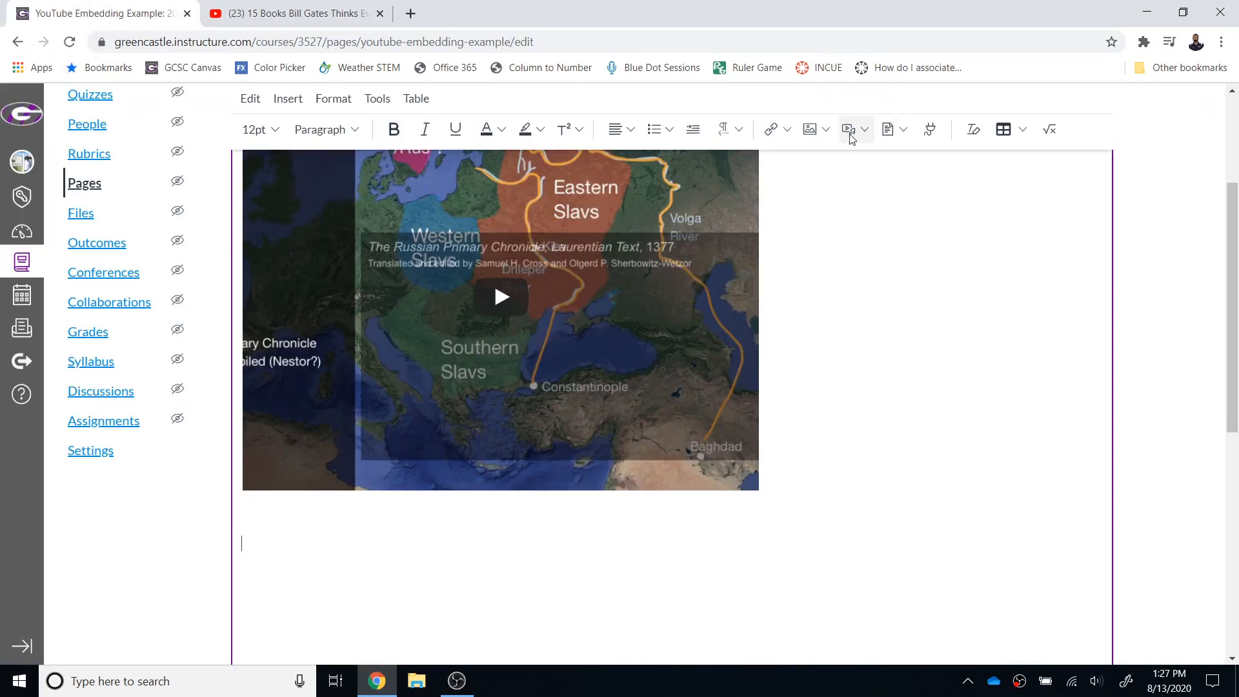
pyautogui.click(865, 129)
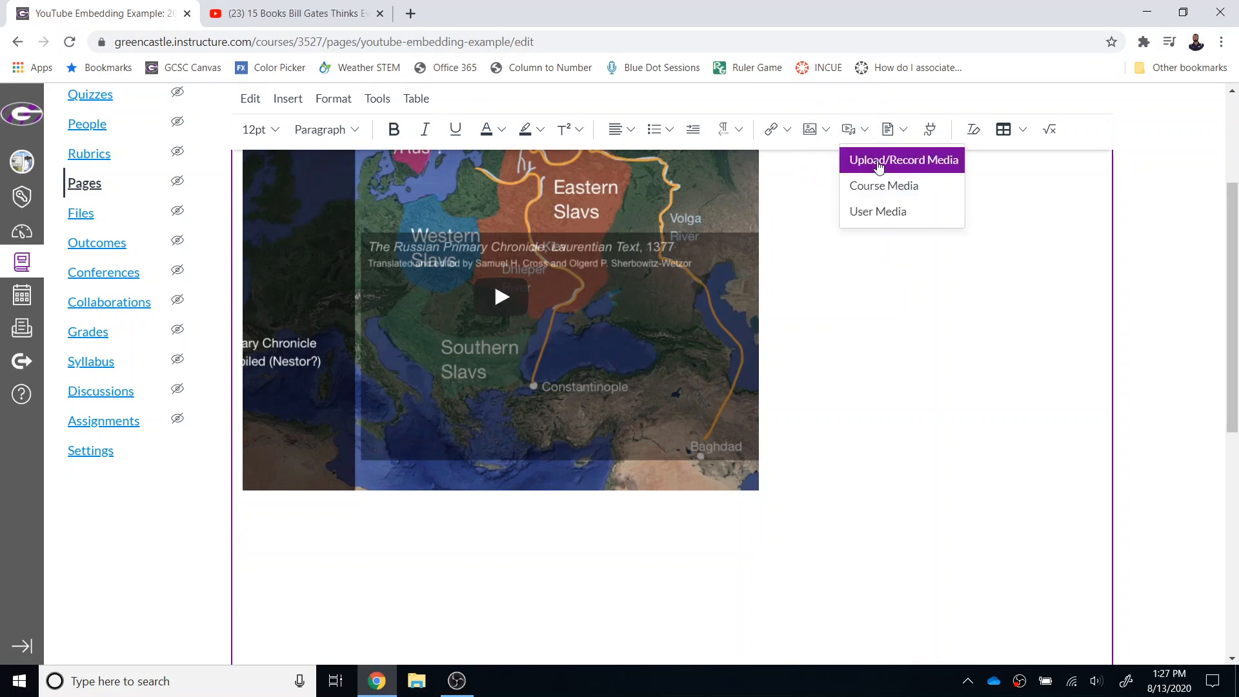
pyautogui.click(902, 159)
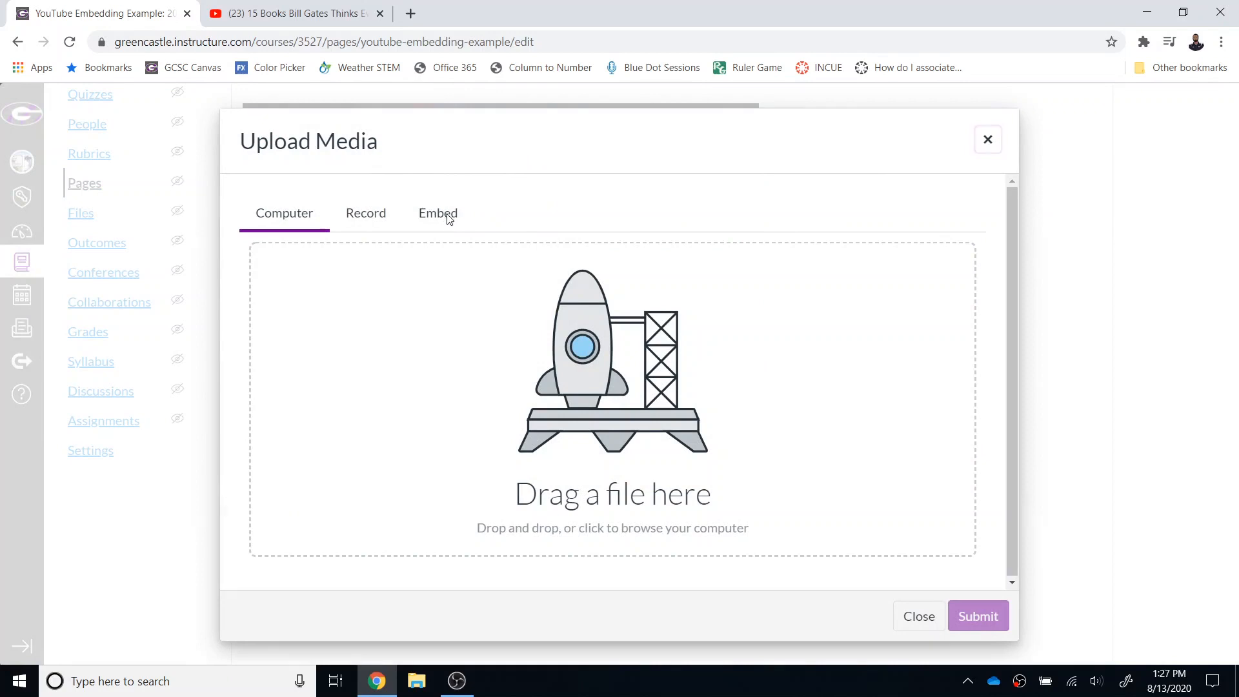
# Step: Paste the Bill Gates iframe embed code (width 900, height 506) and review its height value
pyautogui.click(437, 213)
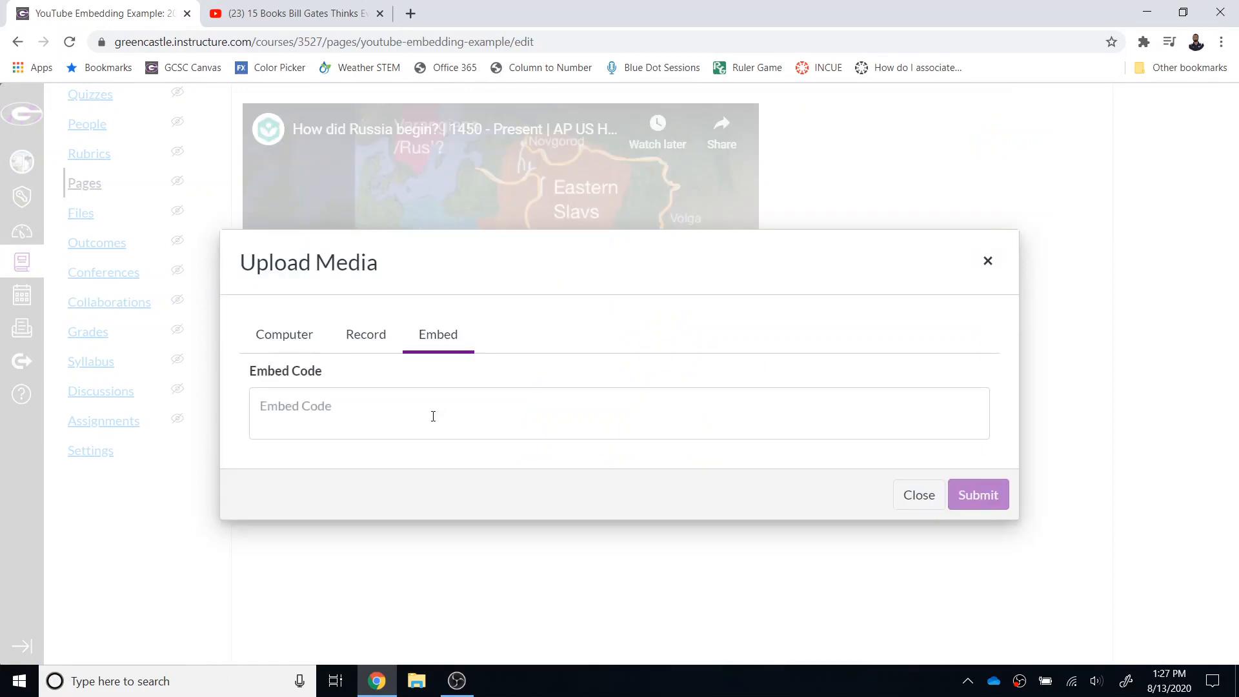
pyautogui.write('<iframe width="900" height="506" src="https://www.youtube.com/embed/a47dqygseGo" frameborder="0" allow="accelerometer; autoplay; encrypted-media; gyroscope; picture-in-picture" allowfullscreen></iframe>')
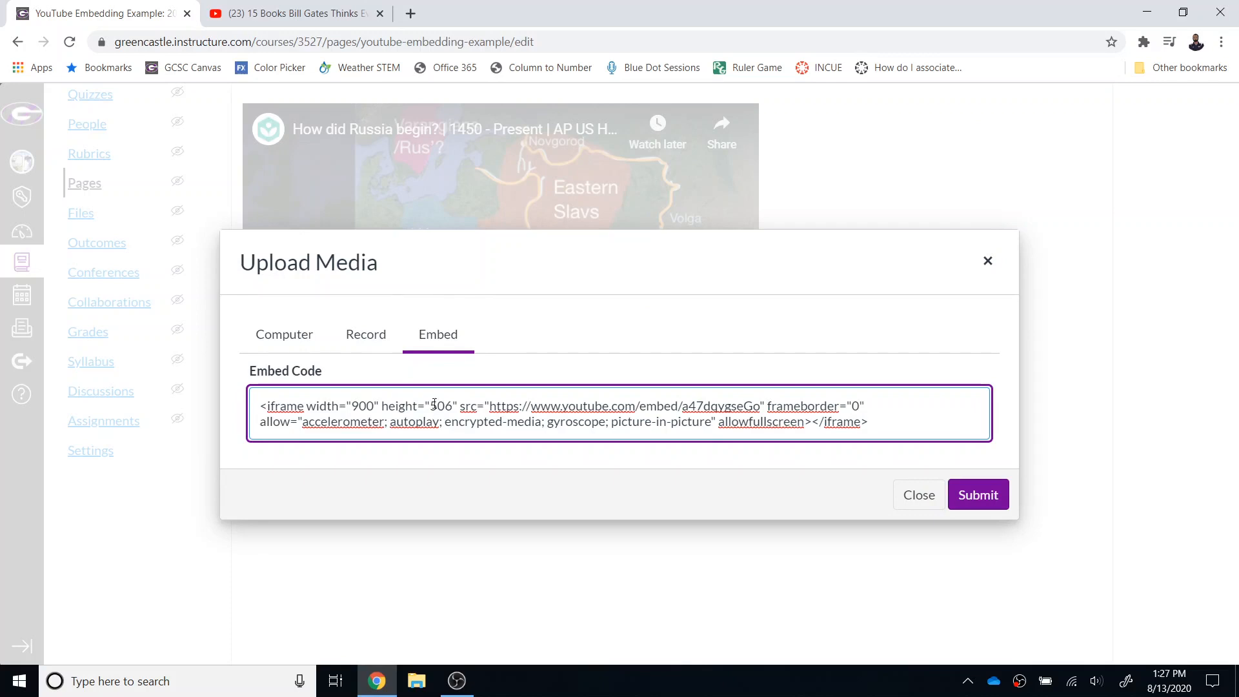
pyautogui.doubleClick(360, 406)
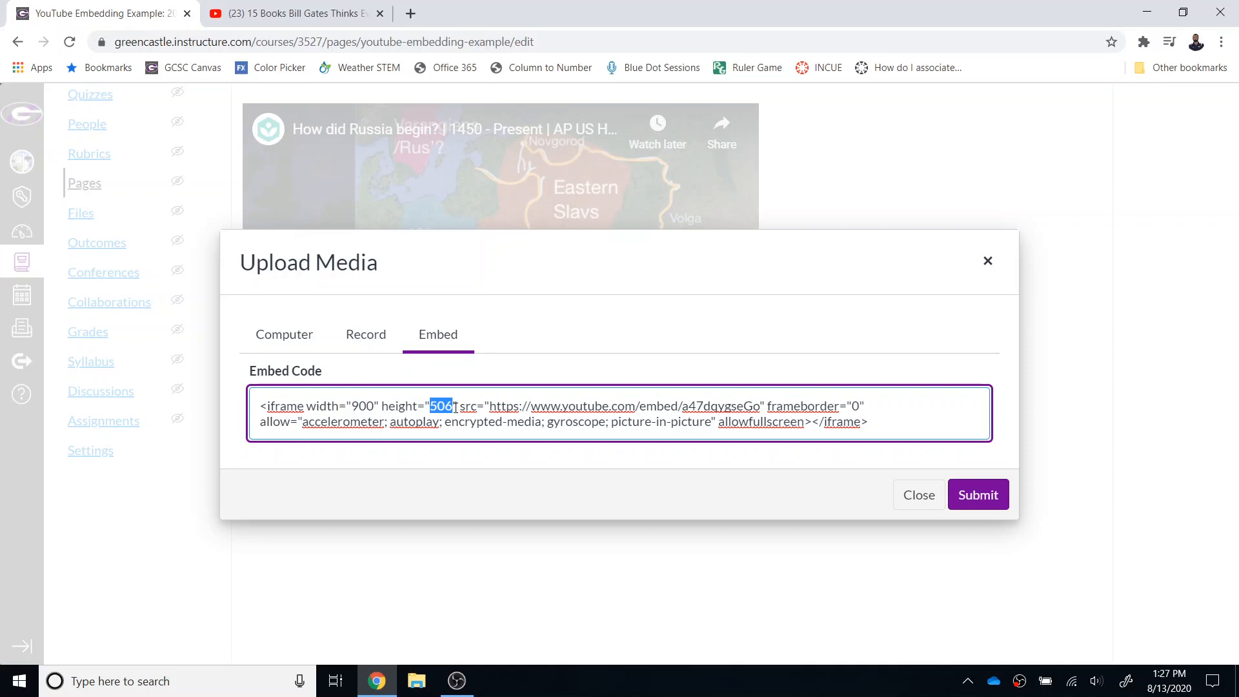
pyautogui.rightClick(454, 411)
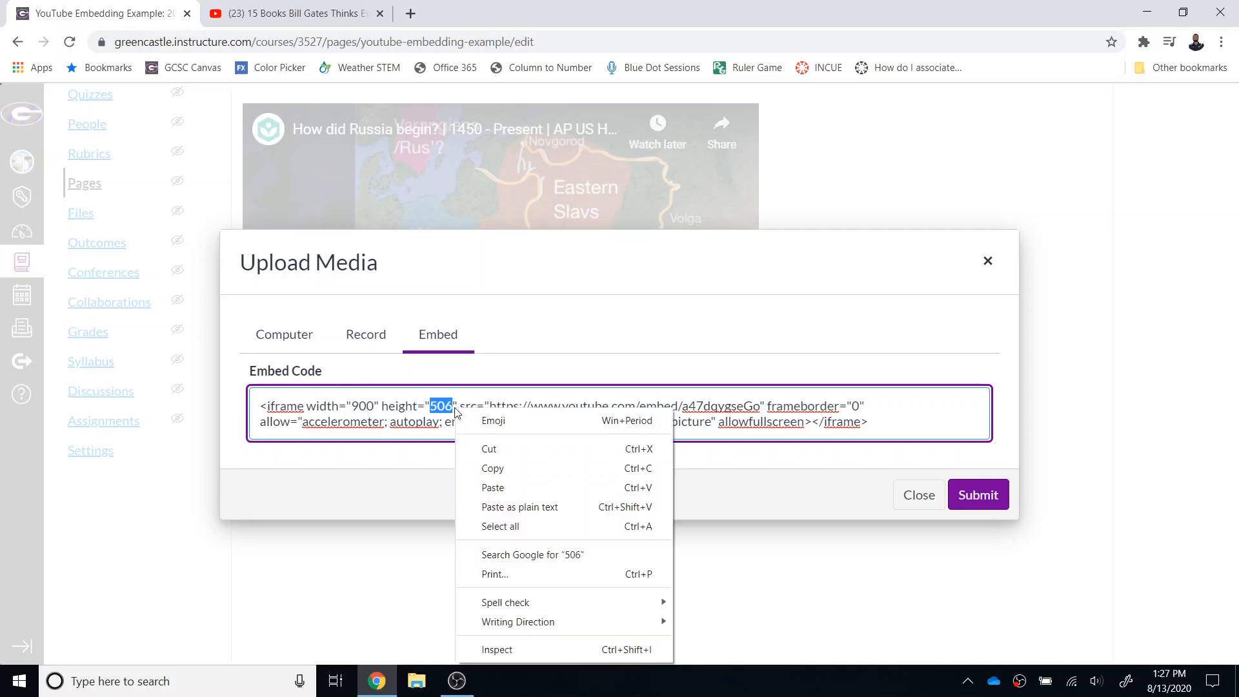
pyautogui.click(512, 366)
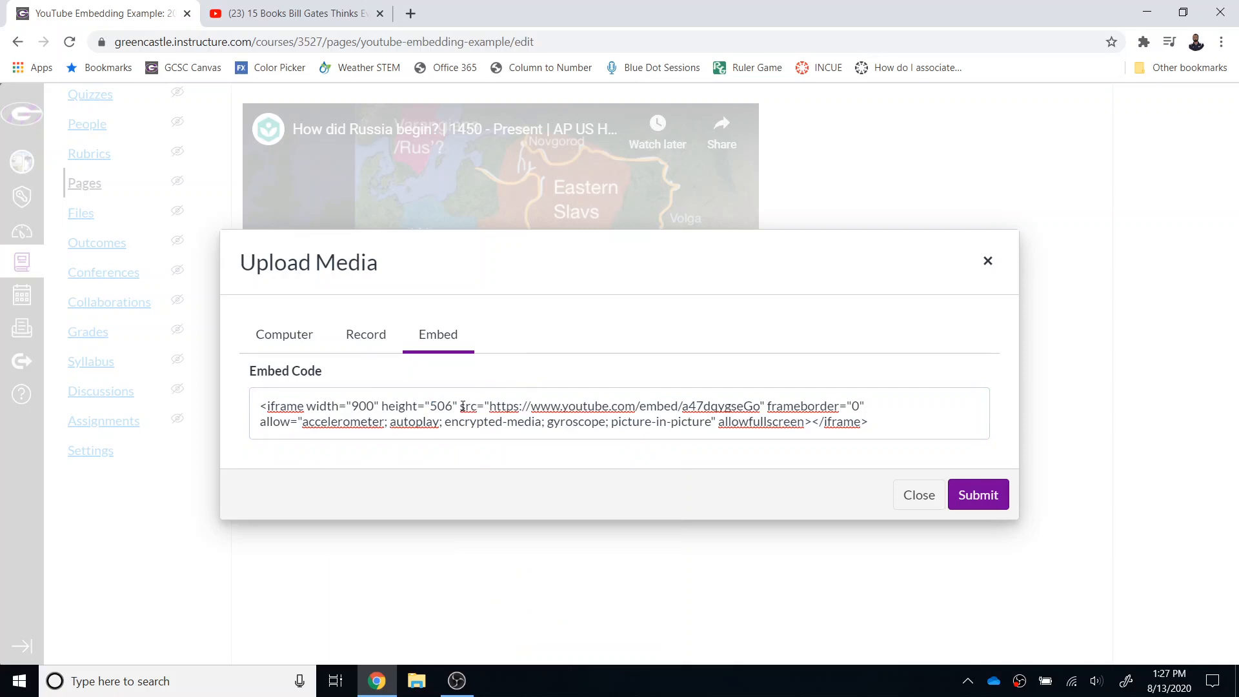
# Step: Submit the embed so the Bill Gates video sits below the Russia video, then save the page
pyautogui.click(978, 494)
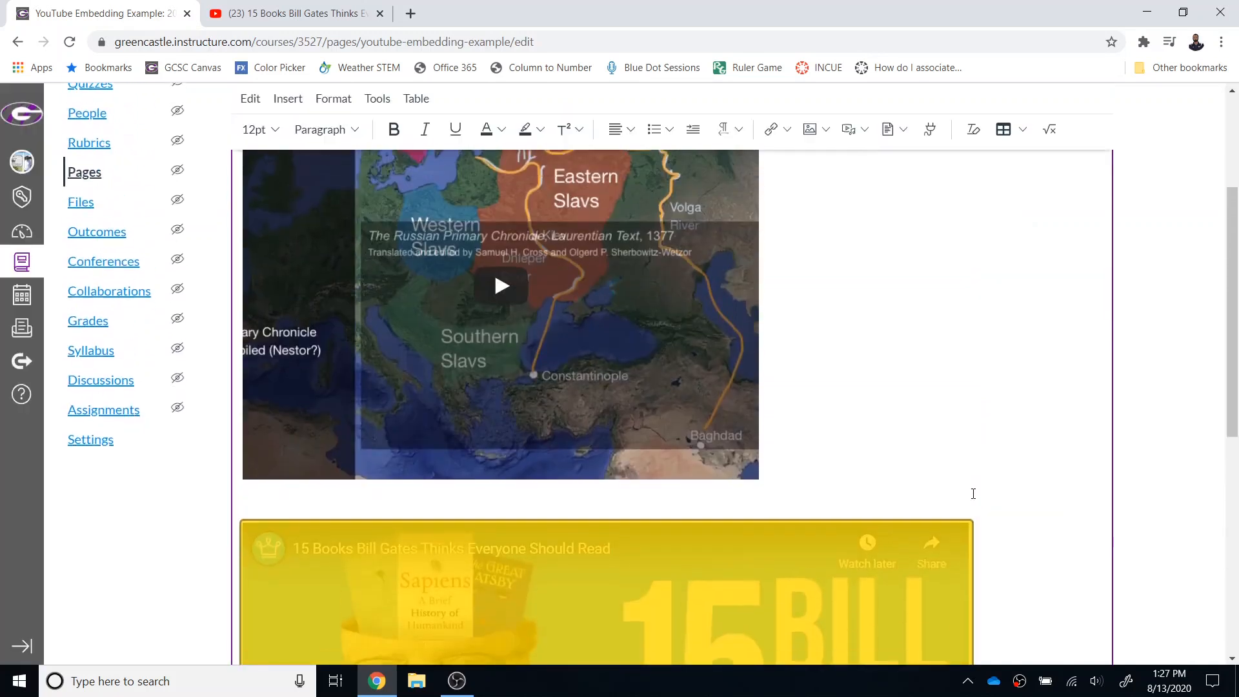
pyautogui.scroll(-3)
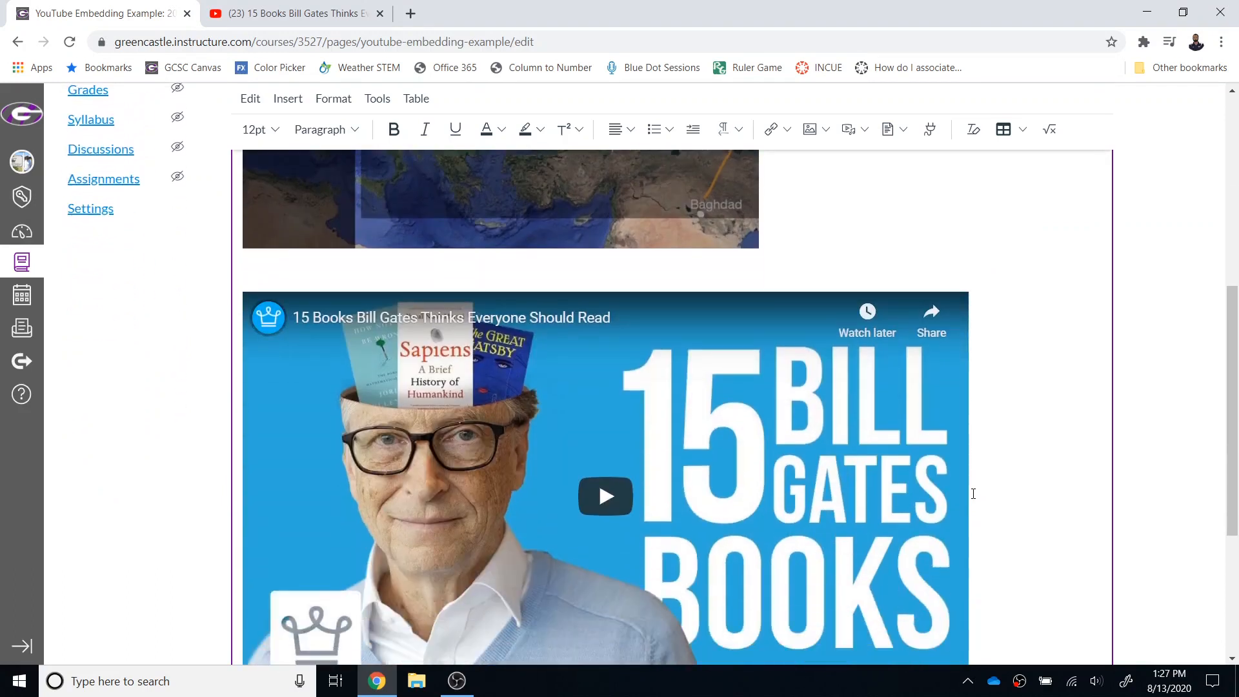
pyautogui.moveTo(1185, 506)
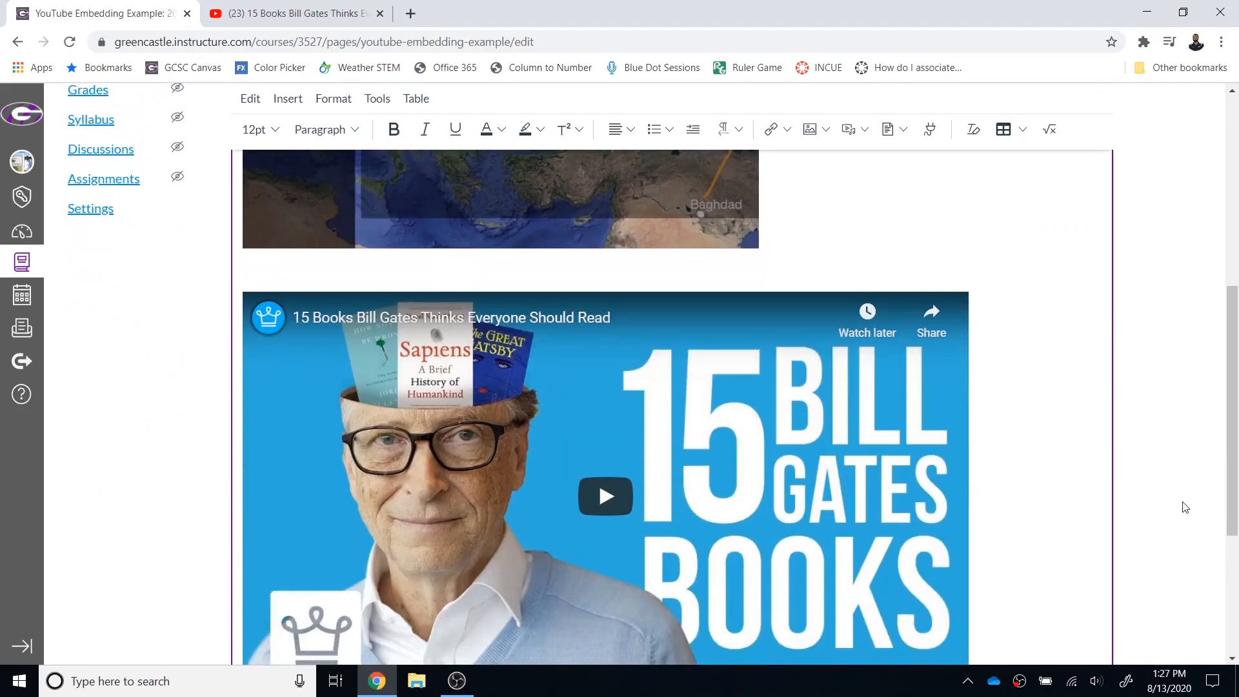
pyautogui.click(1092, 623)
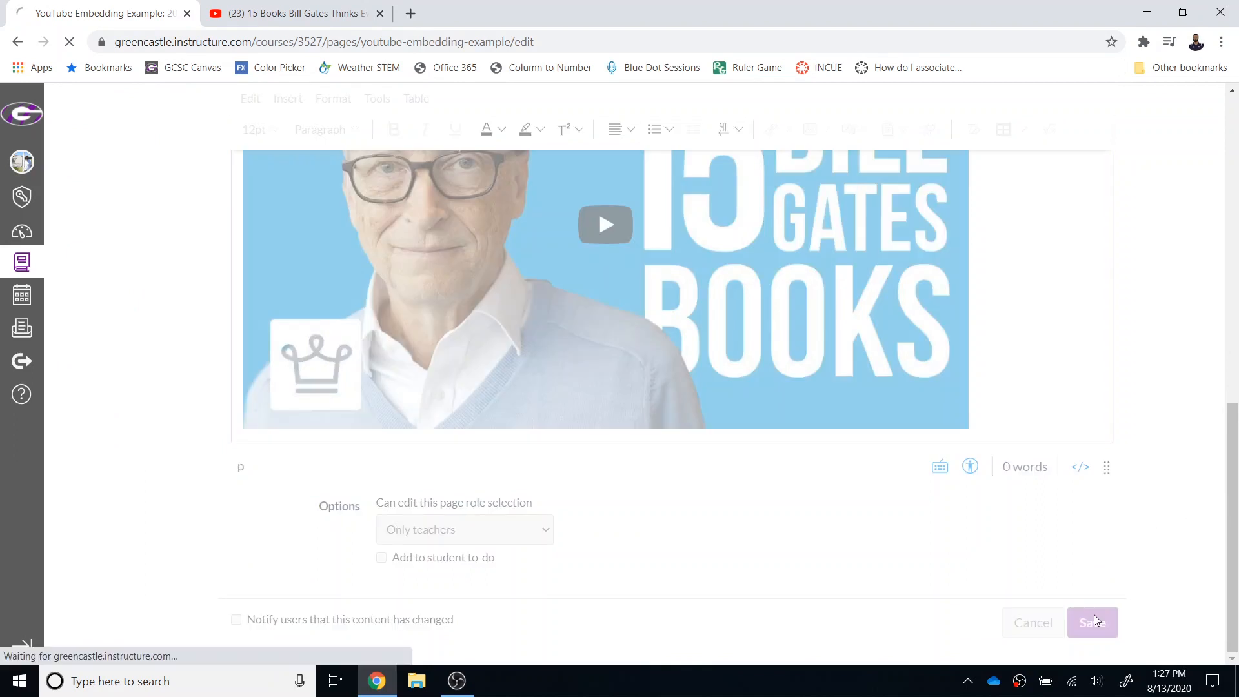
# Step: Save the page and scroll the published result to confirm both videos appear
pyautogui.click(1092, 623)
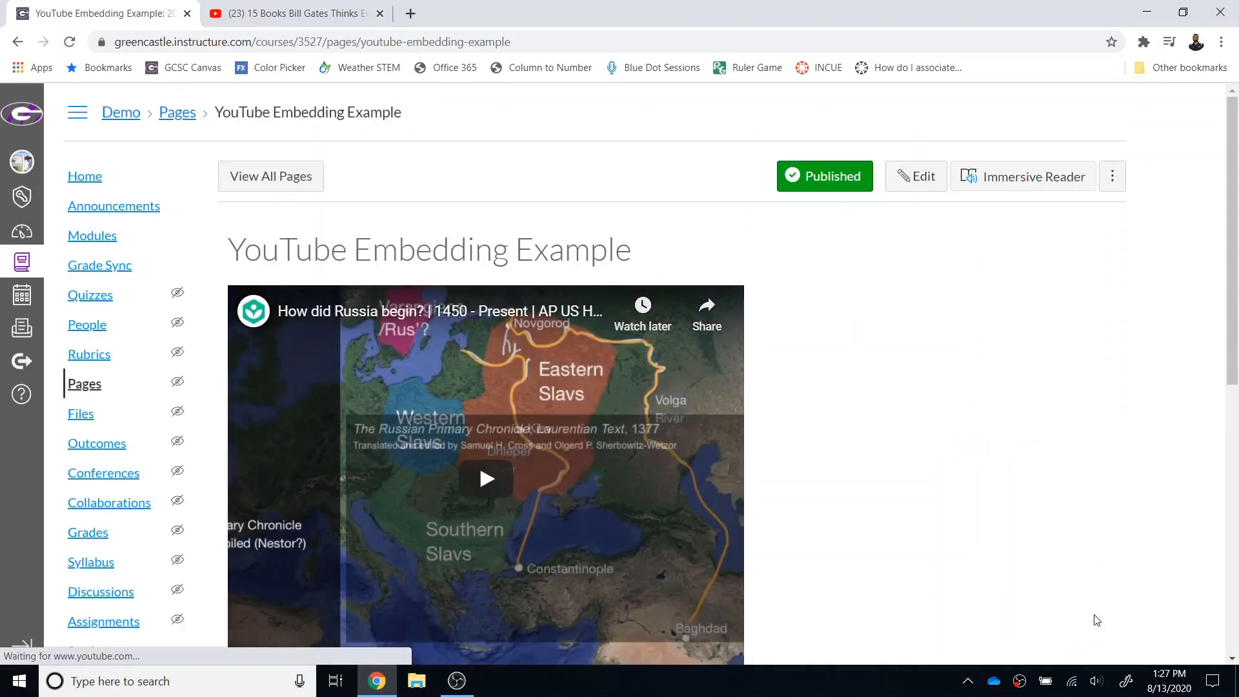
pyautogui.scroll(-3)
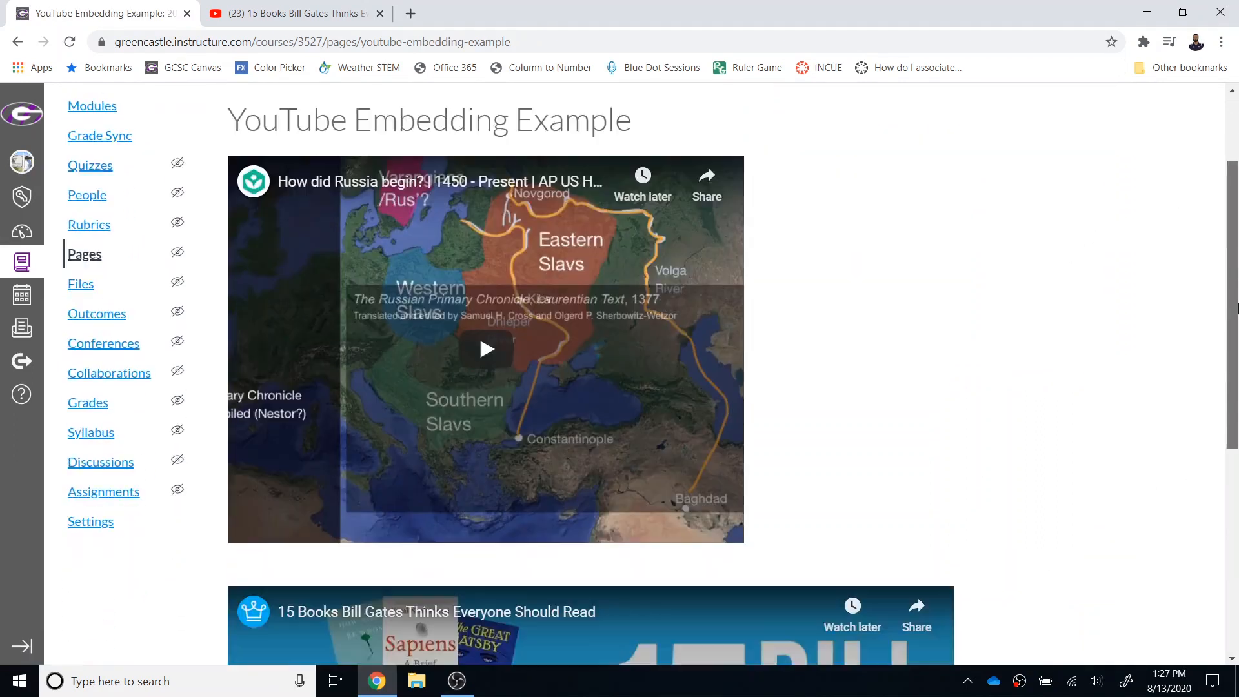
pyautogui.scroll(-3)
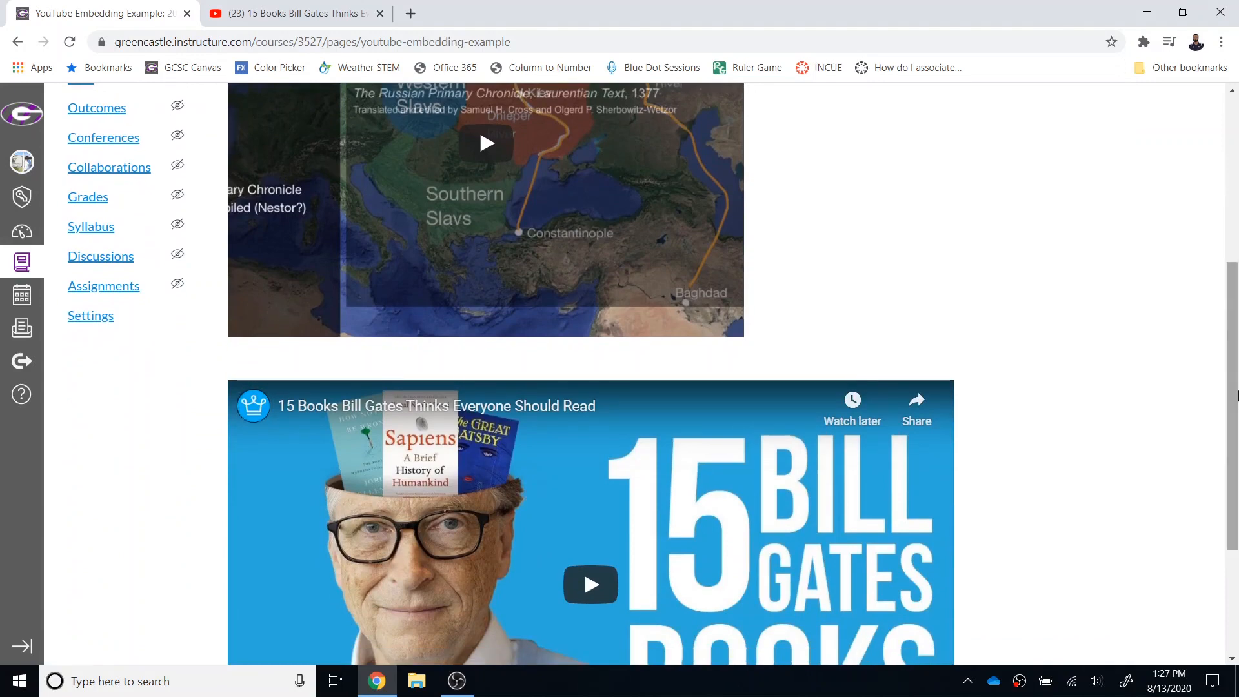